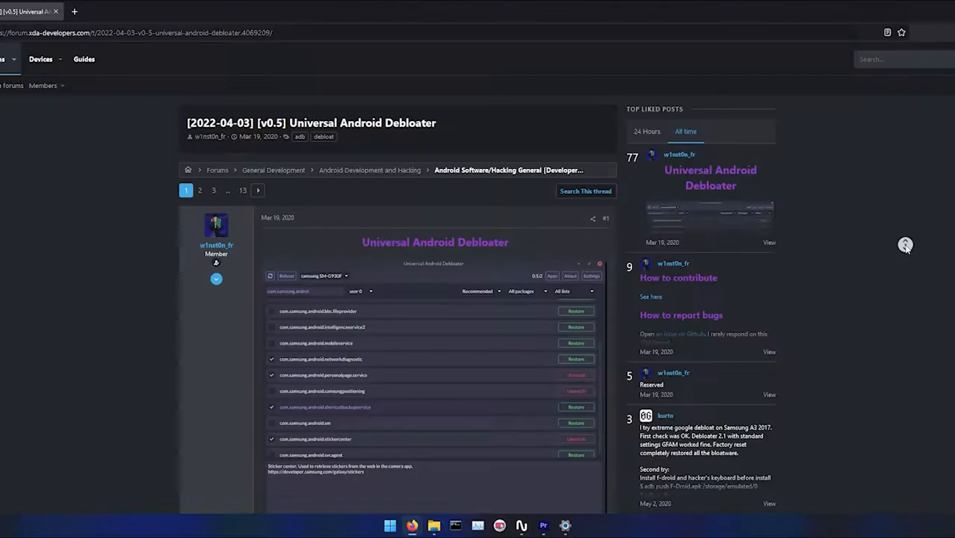
Scroll through the XDA thread toward the 15 seconds ADB Installer v1.4.3 link.
scroll(down, 3)
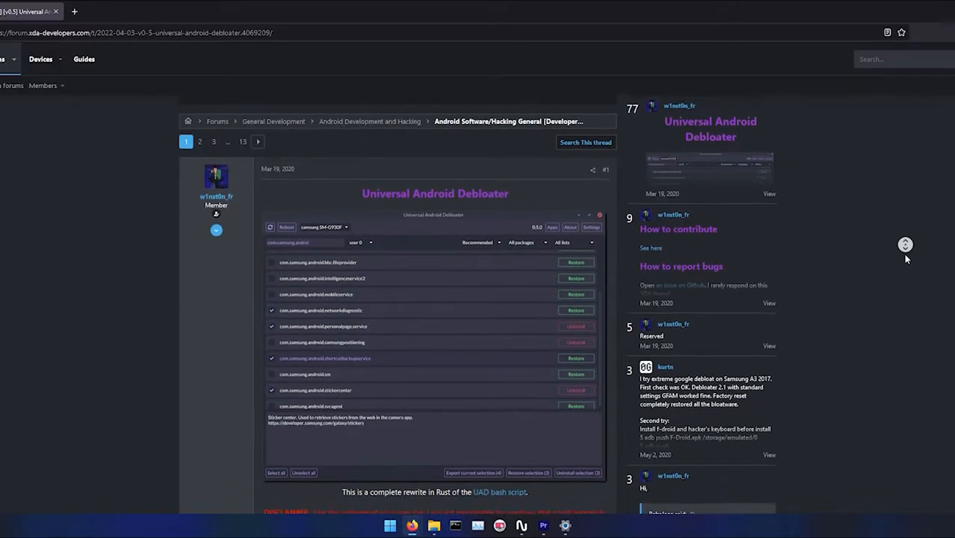
scroll(down, 3)
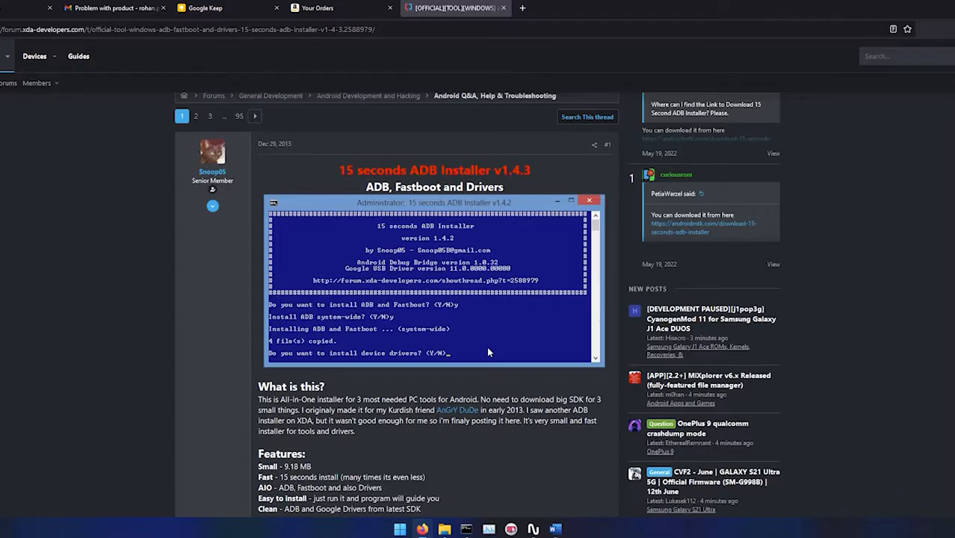
mouse_move(519, 384)
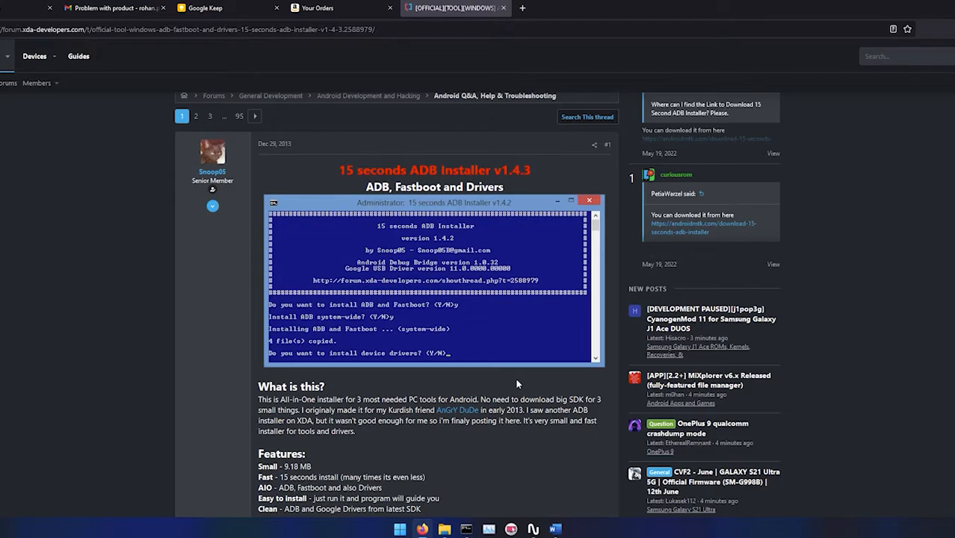
Scroll the installer thread to its Downloads section with the Version 1.4.3 link.
scroll(up, 3)
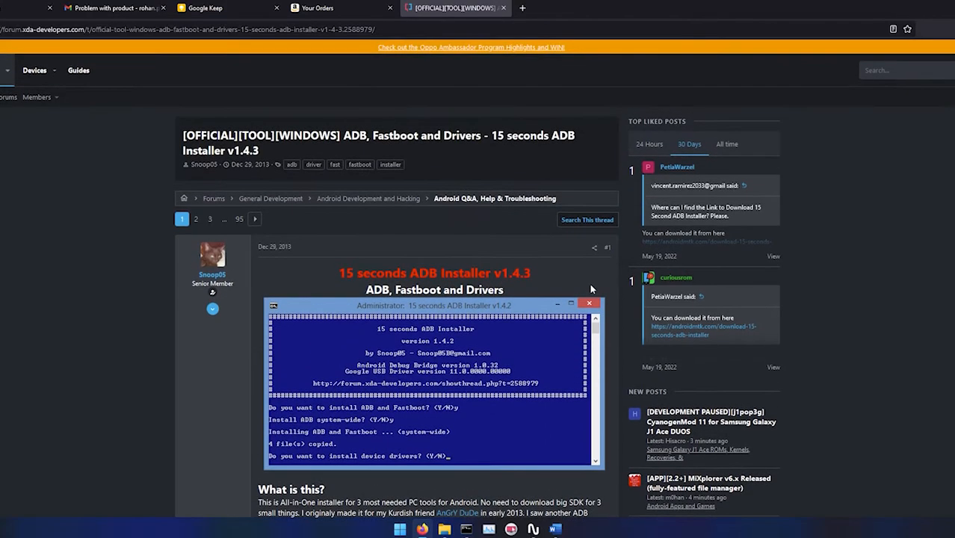
scroll(down, 3)
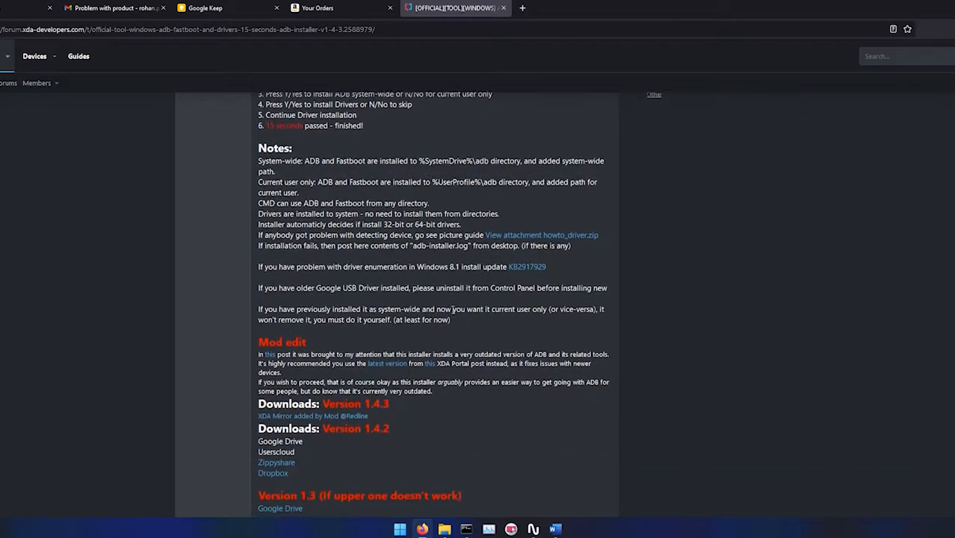
scroll(down, 3)
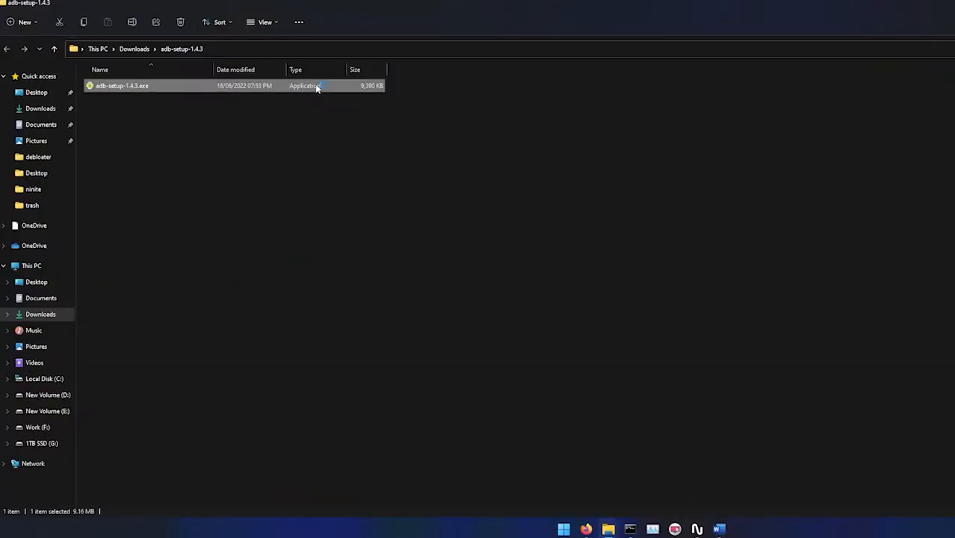
Run adb-setup-1.4.3.exe from the Downloads folder.
double_click(123, 85)
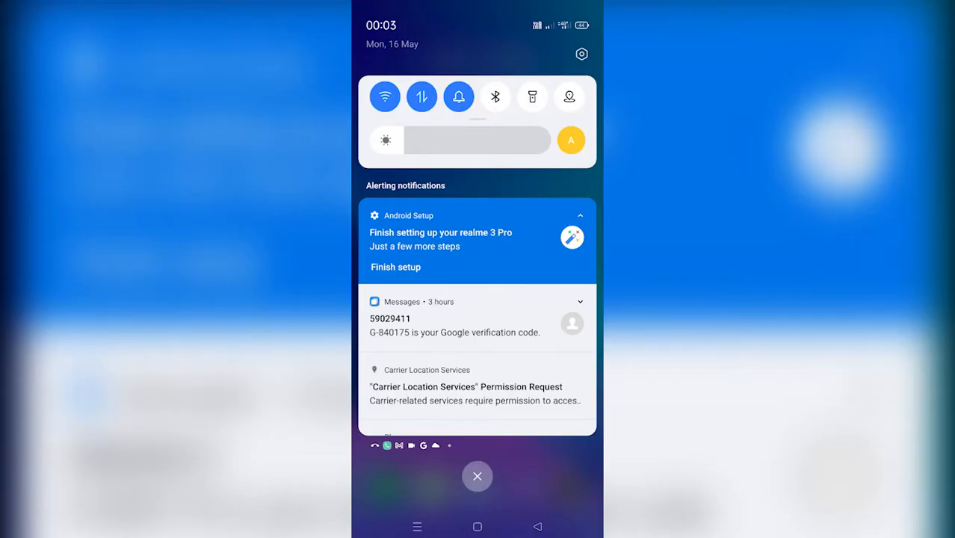
Unlock Developer options via Build number and switch USB debugging on, confirming the prompt.
click(581, 53)
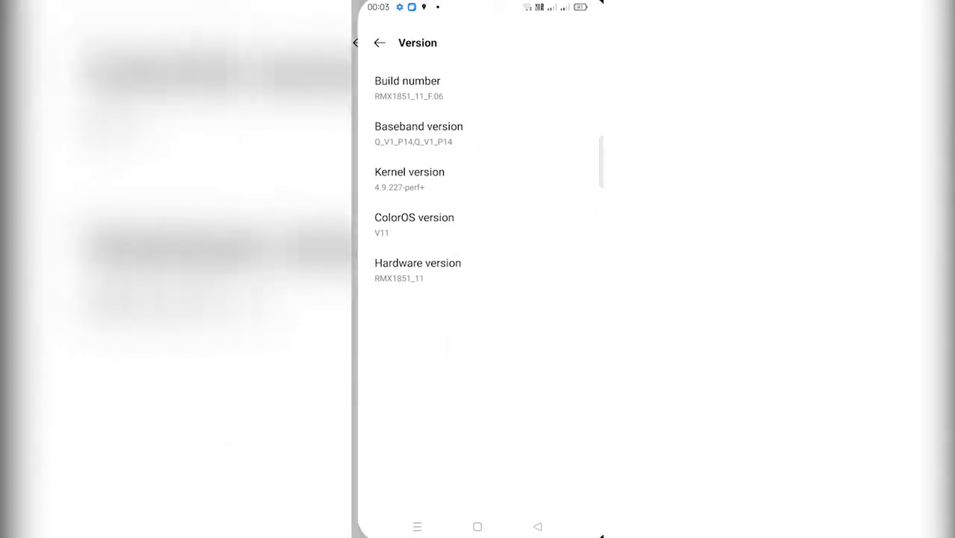
click(407, 88)
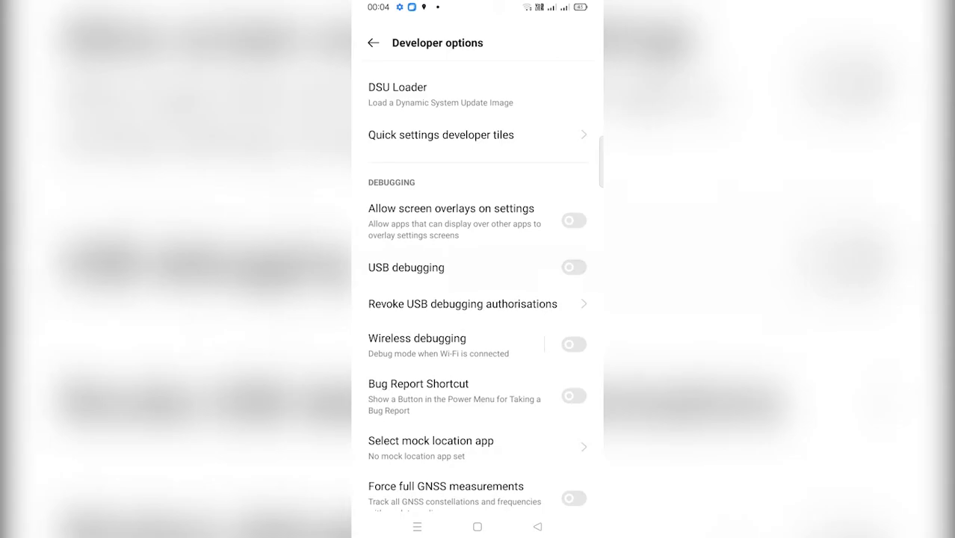
click(574, 267)
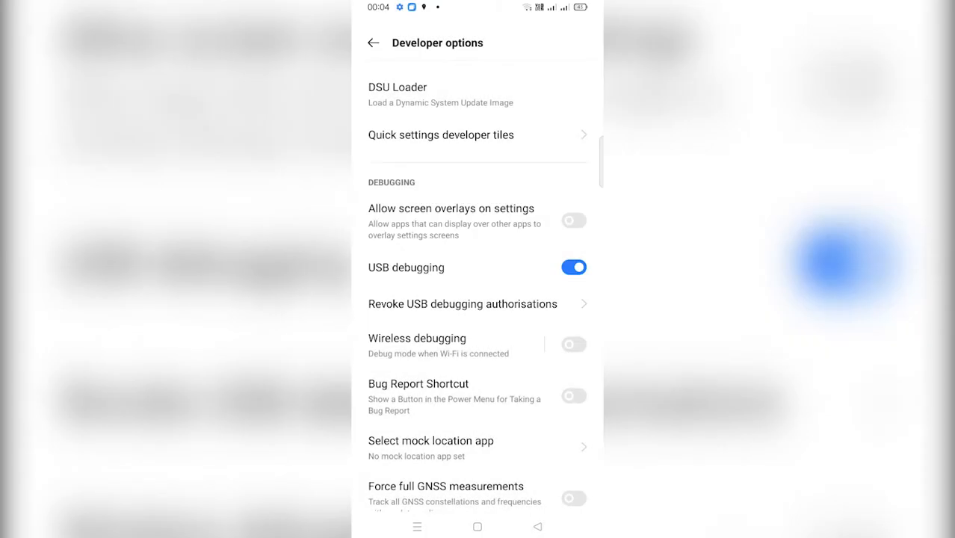
click(478, 526)
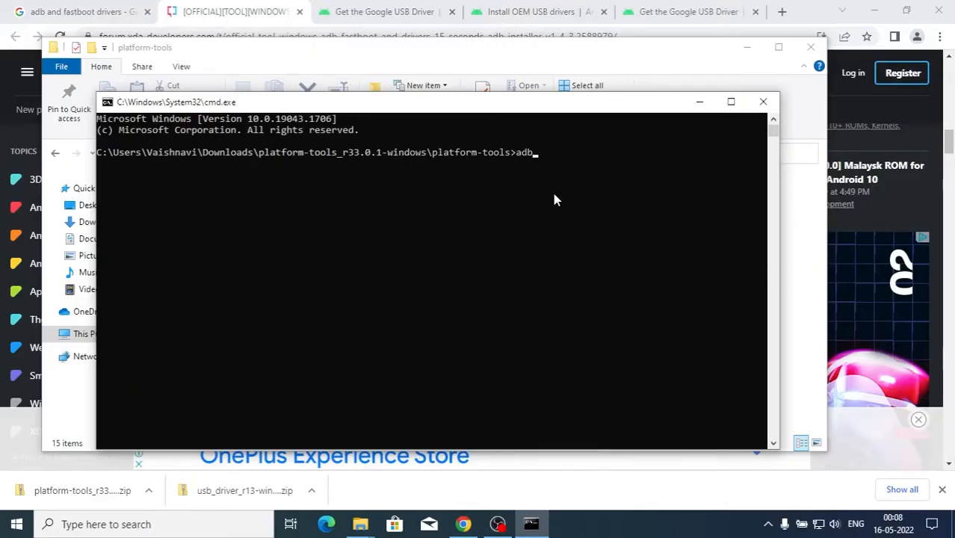
Run 'adb devices', always allow this computer on the phone, then return to Chrome.
text(devices)
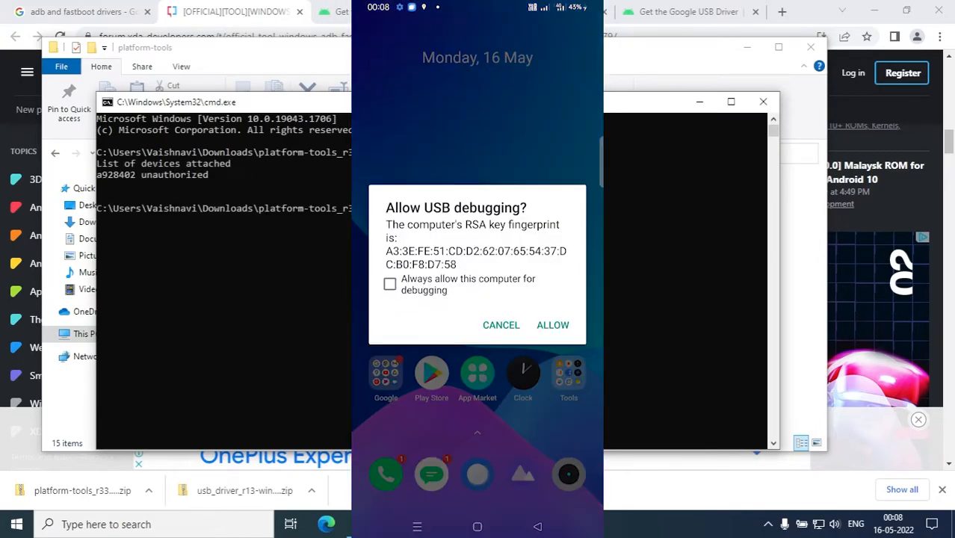
click(388, 284)
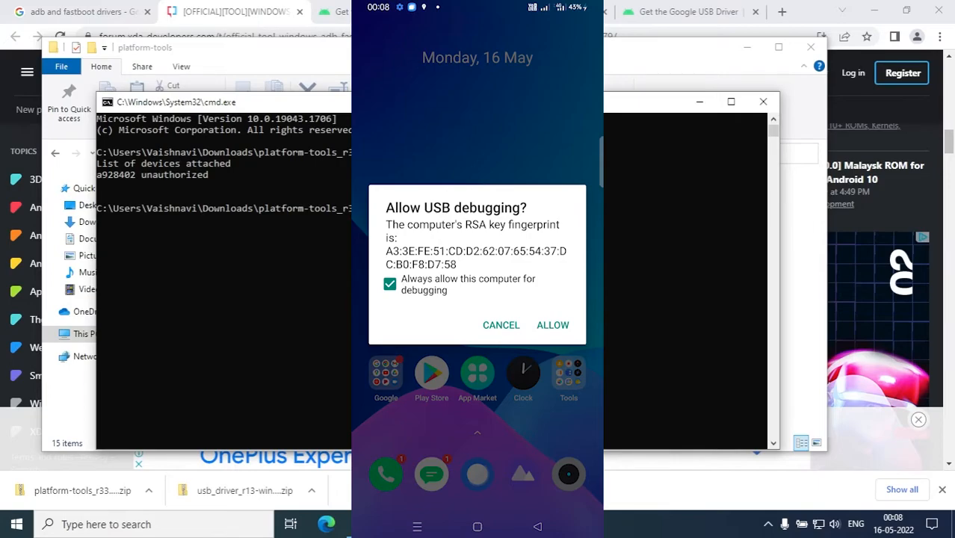
click(553, 325)
text(adb devices)
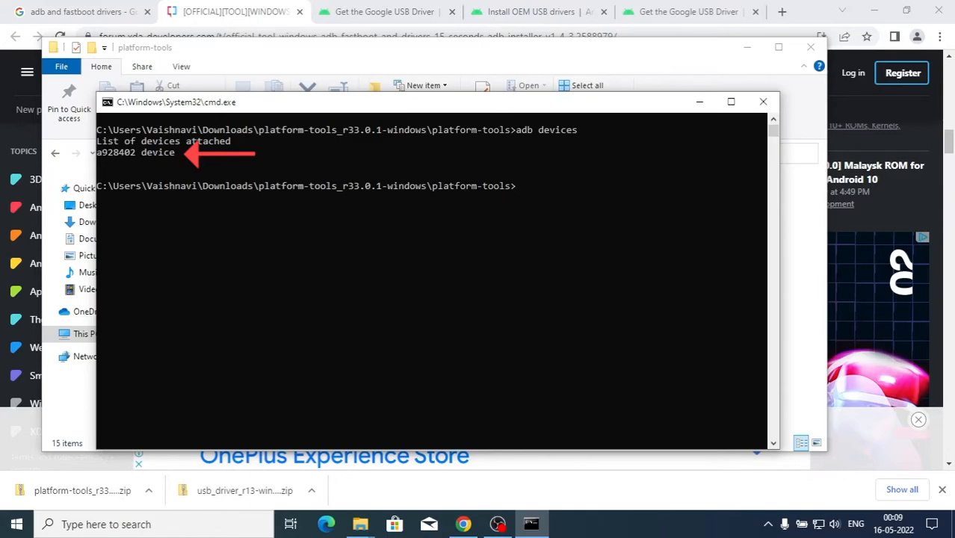
mouse_move(498, 523)
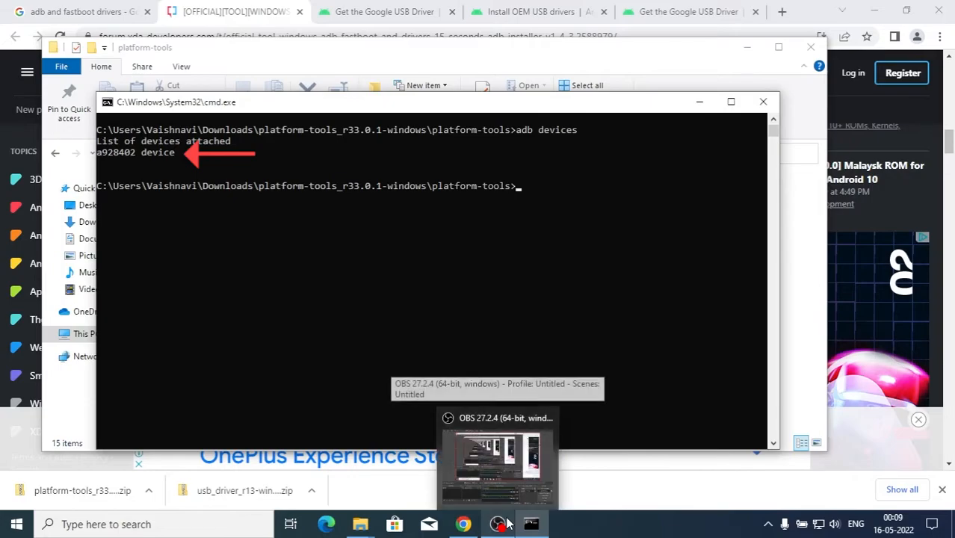
click(463, 523)
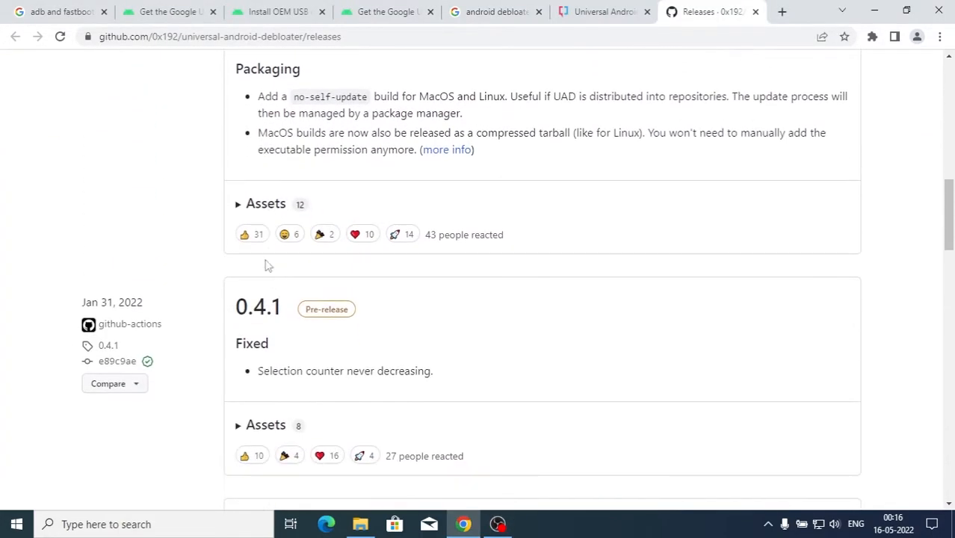
Expand the UAD release Assets to reveal uad_gui-windows.exe.
click(266, 203)
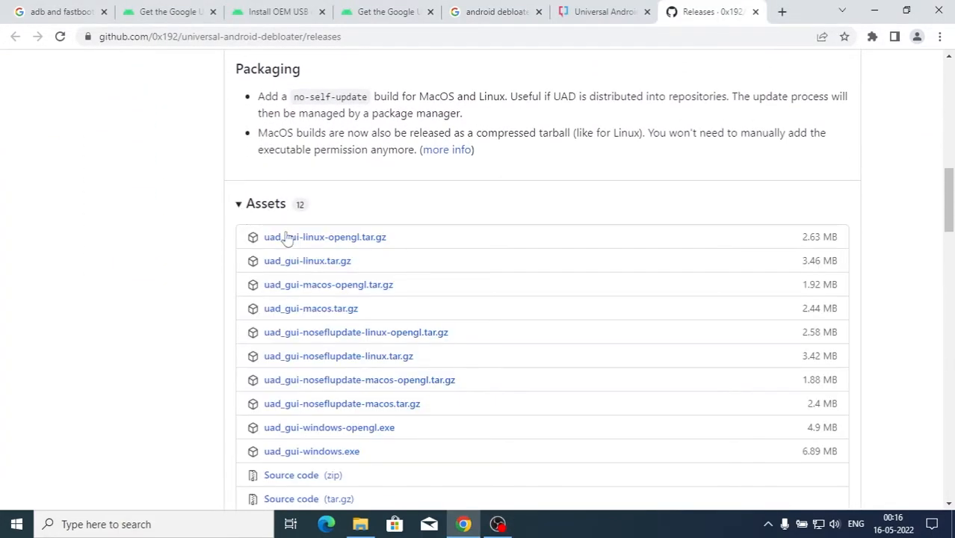
scroll(down, 3)
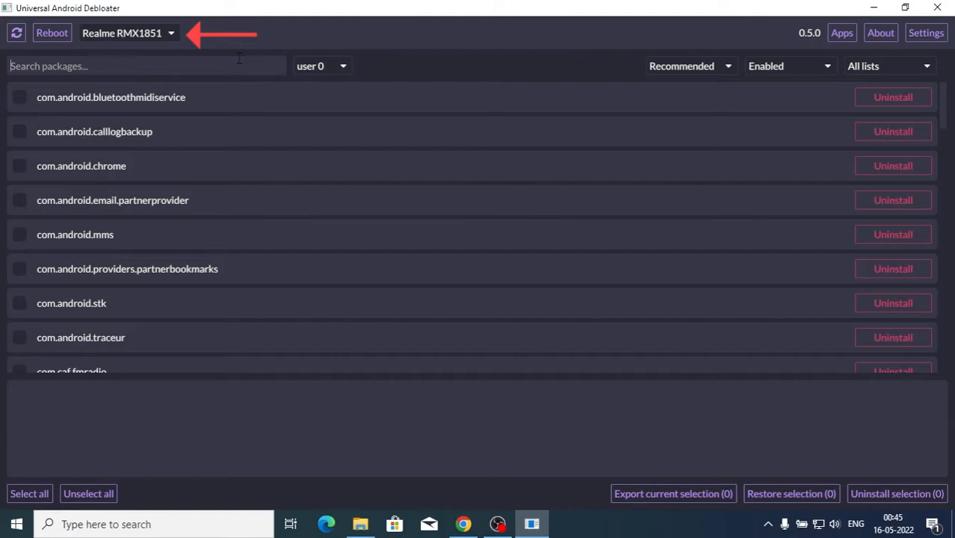
Search packages for 'market' with the category filter set to All, revealing com.heytap.market.
text(mark)
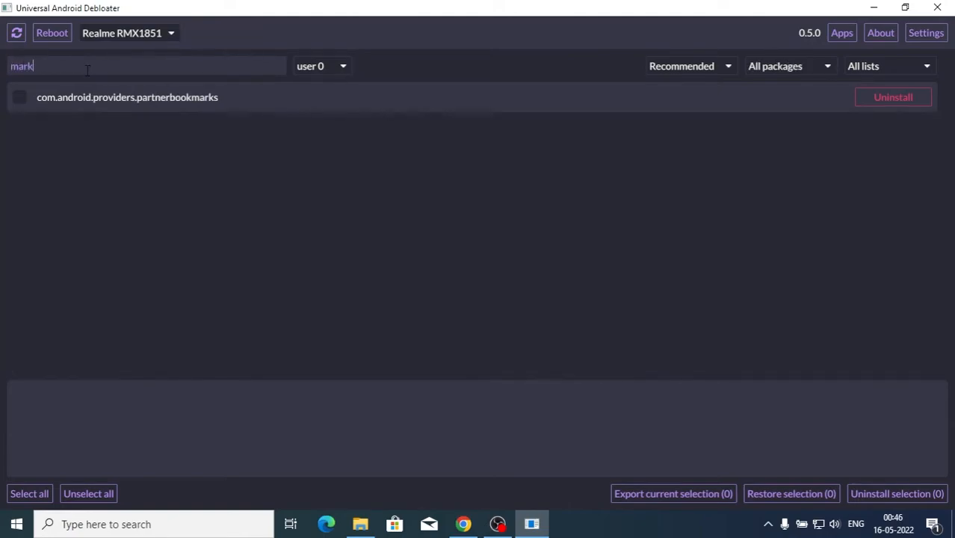
text(et)
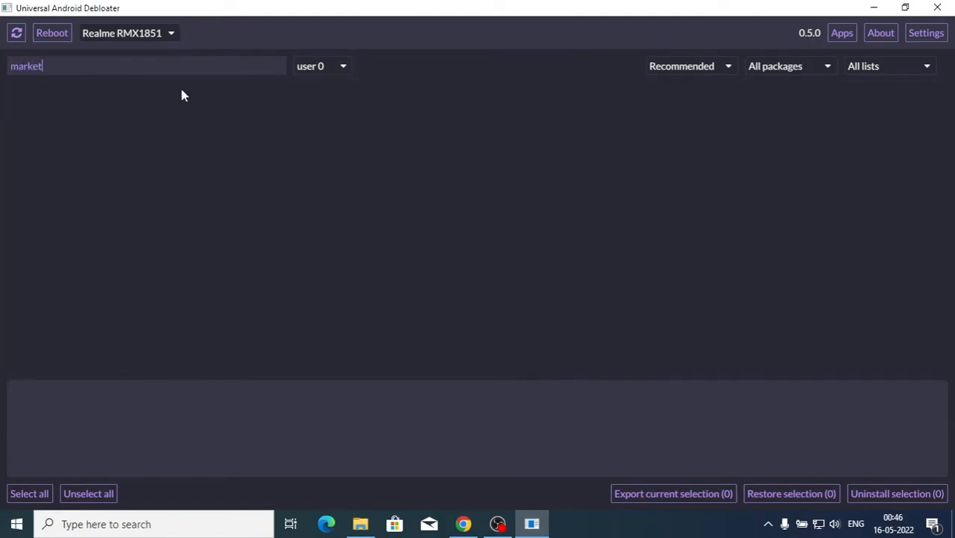
click(686, 66)
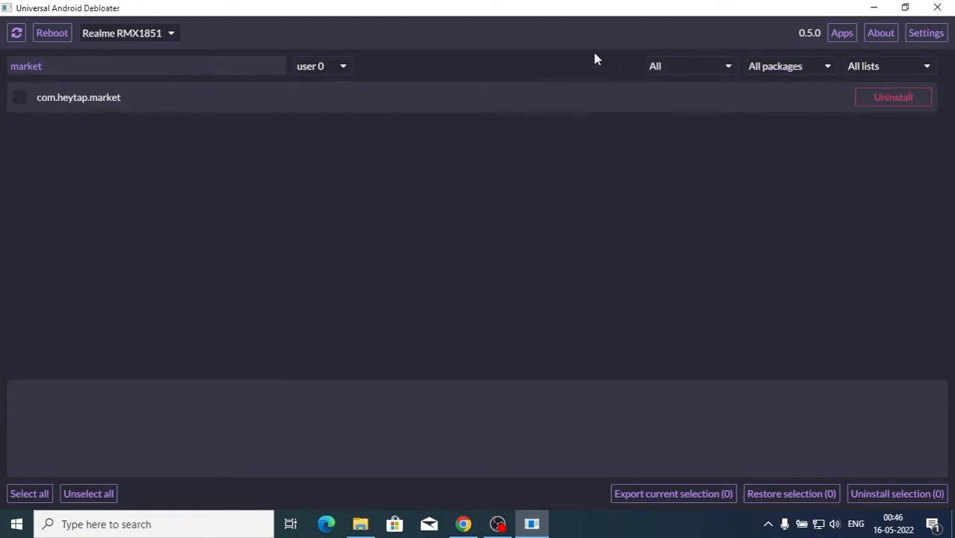
click(789, 66)
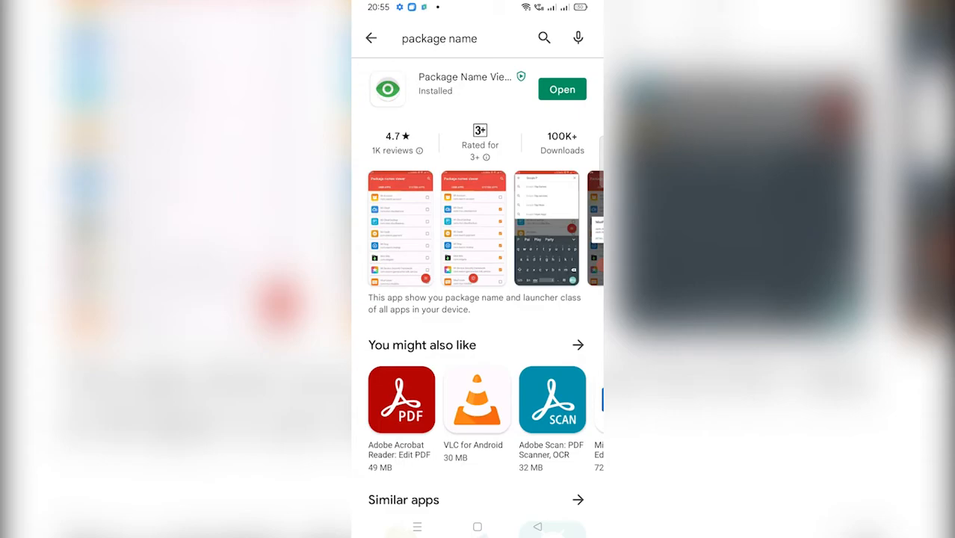
Launch Package Name Viewer and search 'fin' to select FinShell Pay.
click(562, 90)
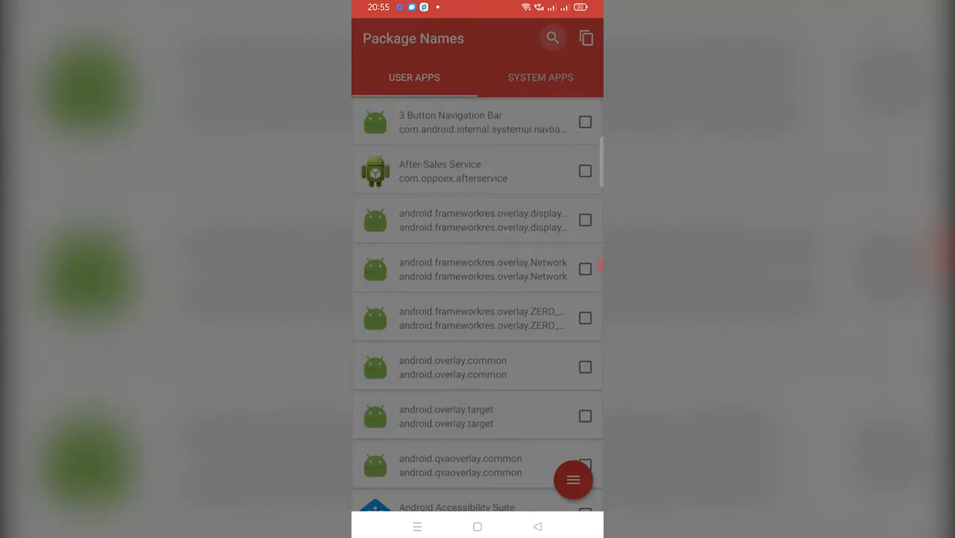
text(fin)
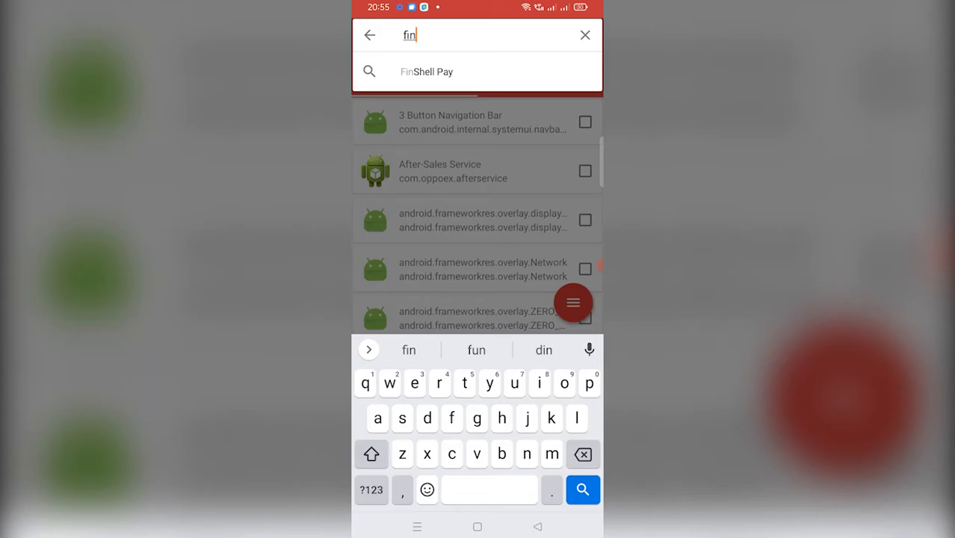
click(428, 72)
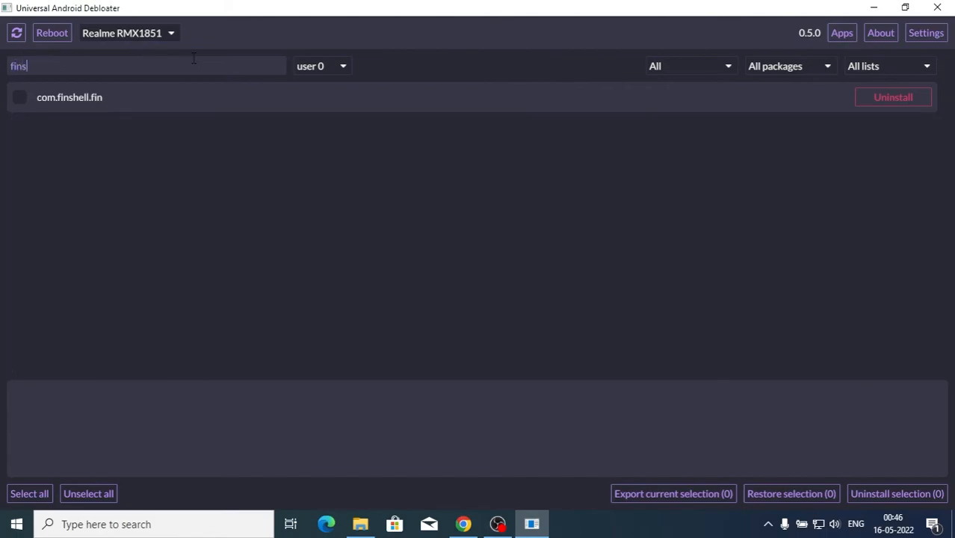
mouse_move(905, 113)
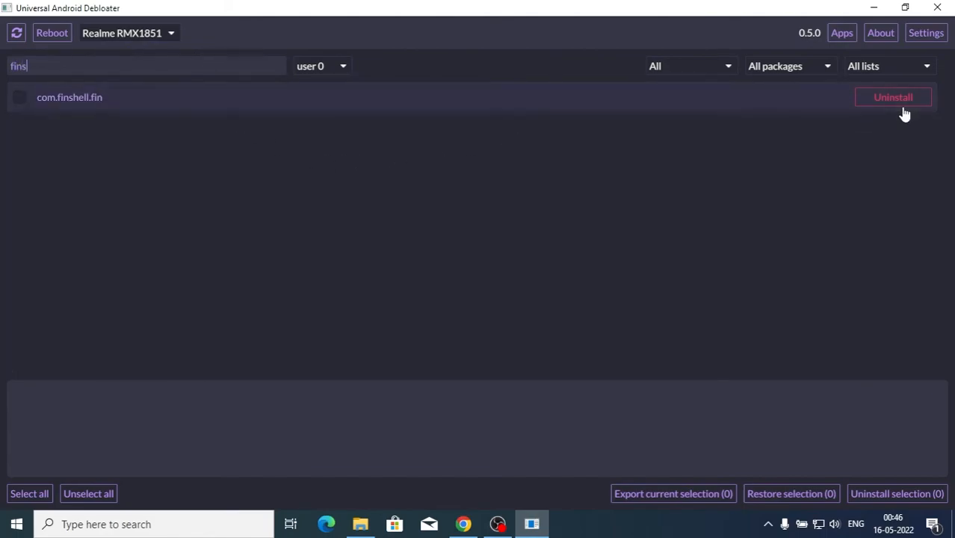
Uninstall com.finshell.fin, filter to Uninstalled packages, then reboot the phone.
click(894, 97)
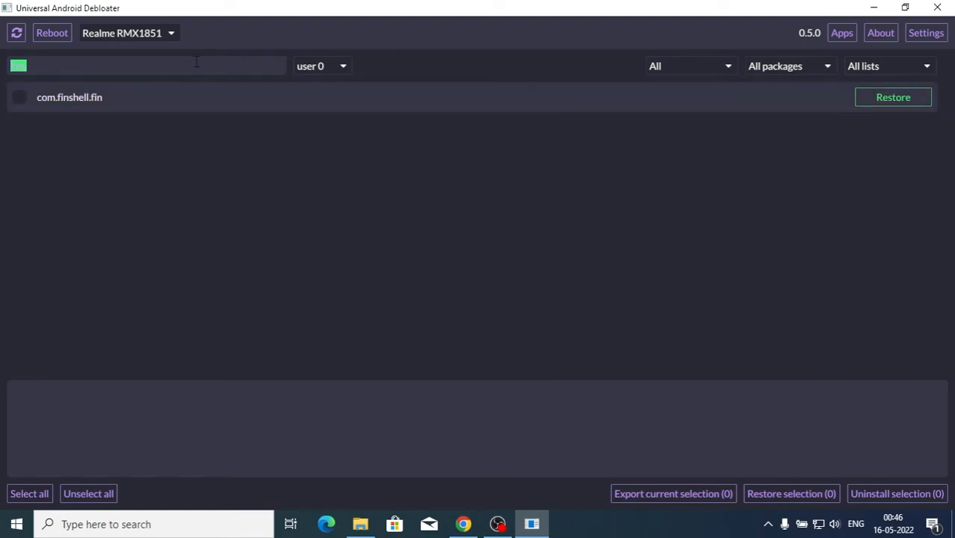
text(br)
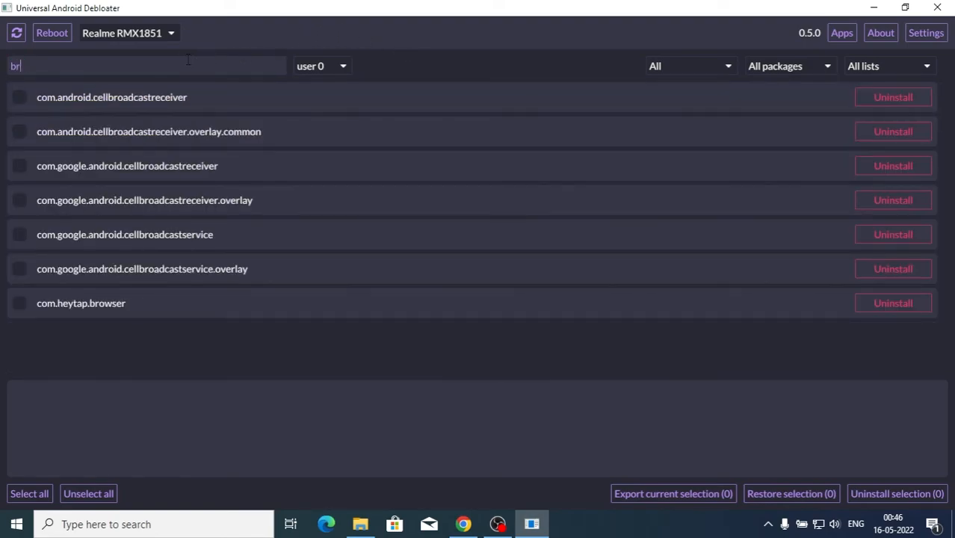
click(789, 66)
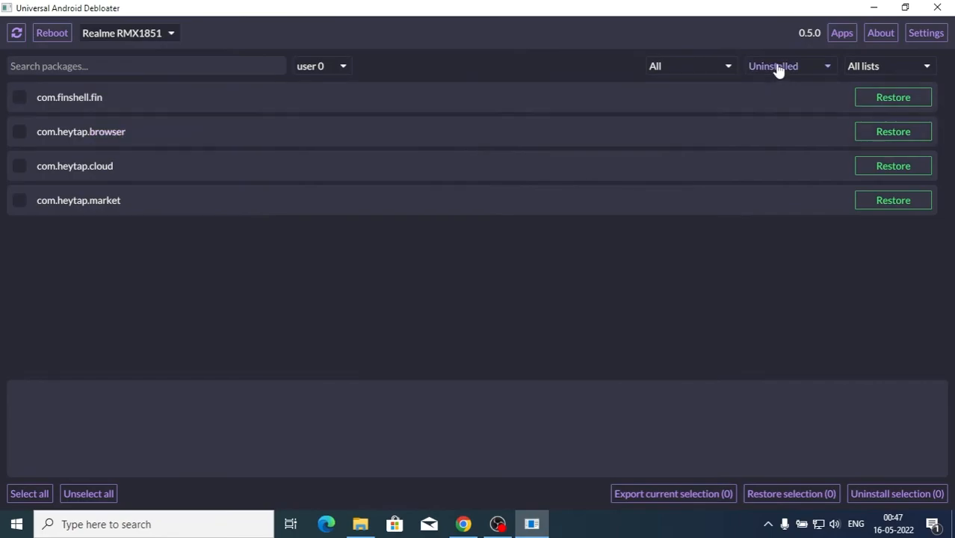
mouse_move(780, 65)
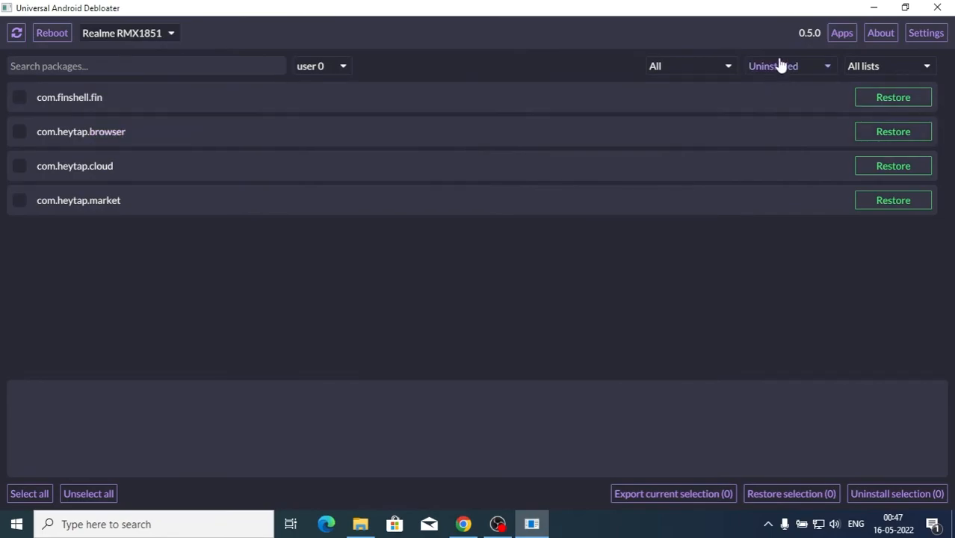
click(785, 65)
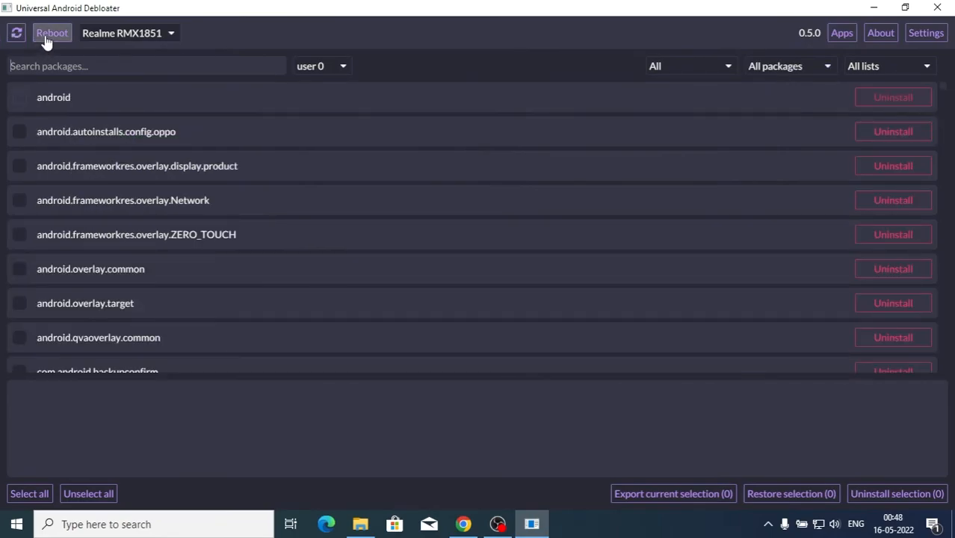